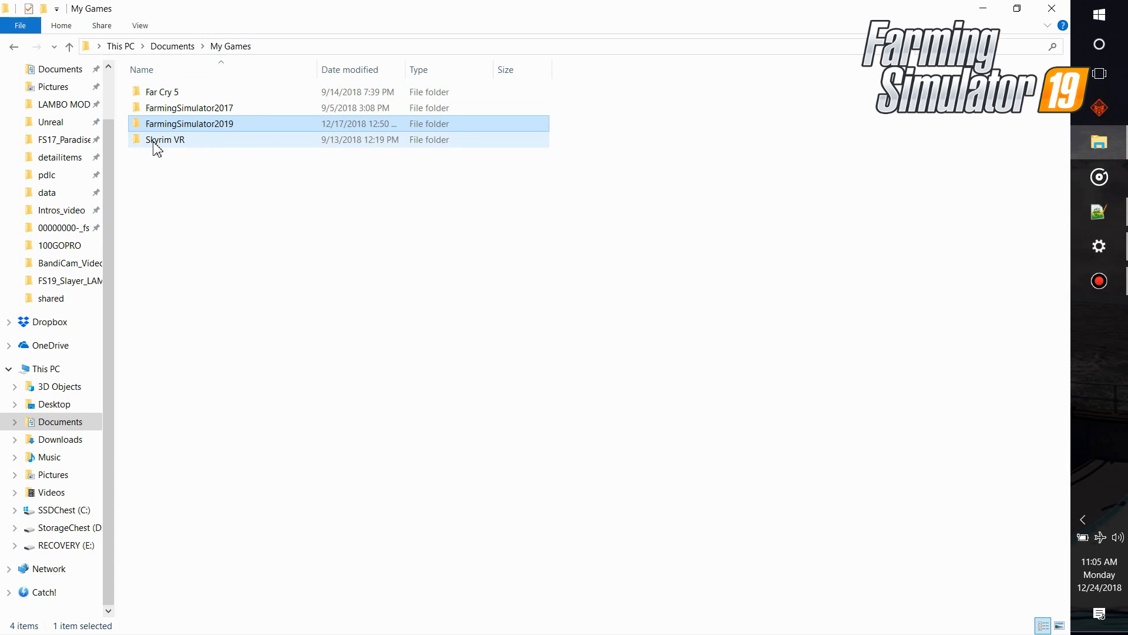
mouse_move(155, 150)
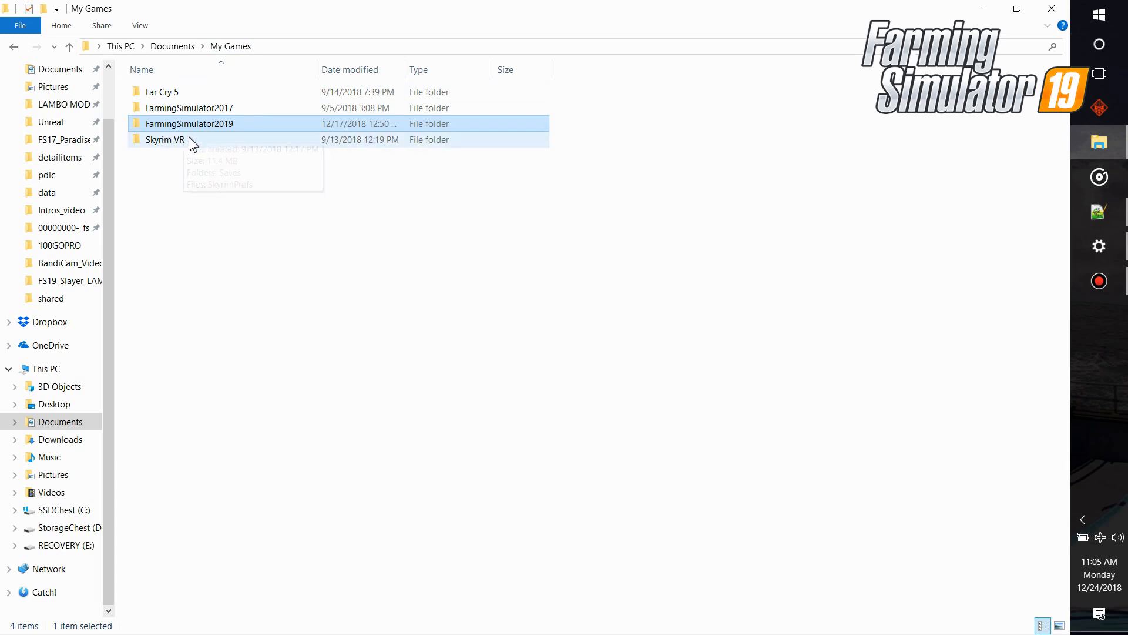
Open the FarmingSimulator2019 folder and bring up the log file's context menu
double_click(189, 123)
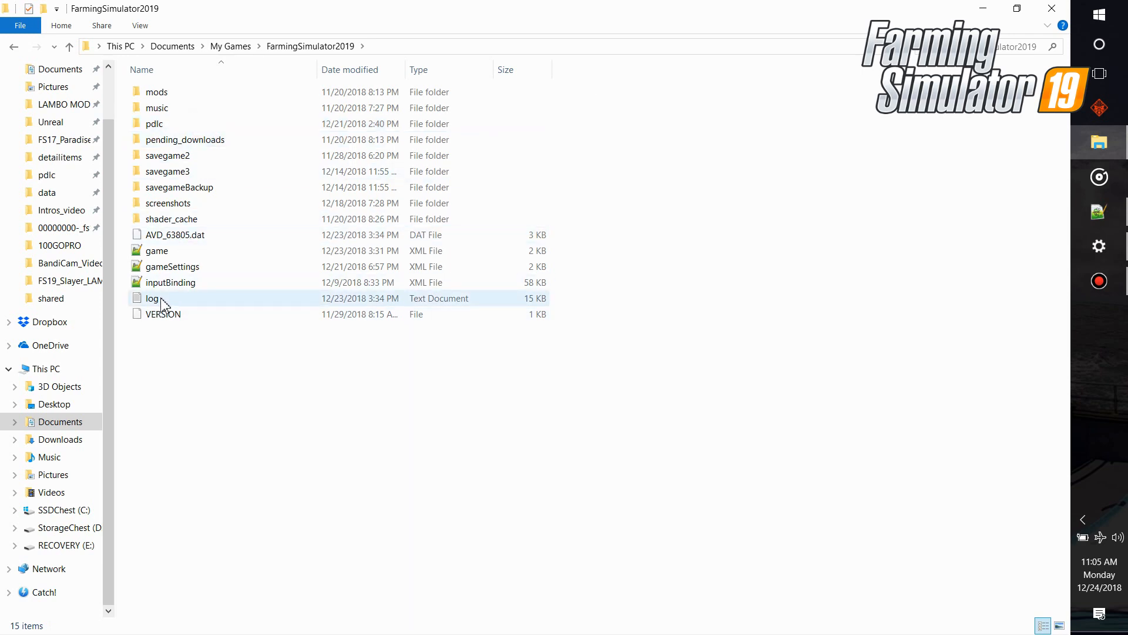
mouse_move(161, 299)
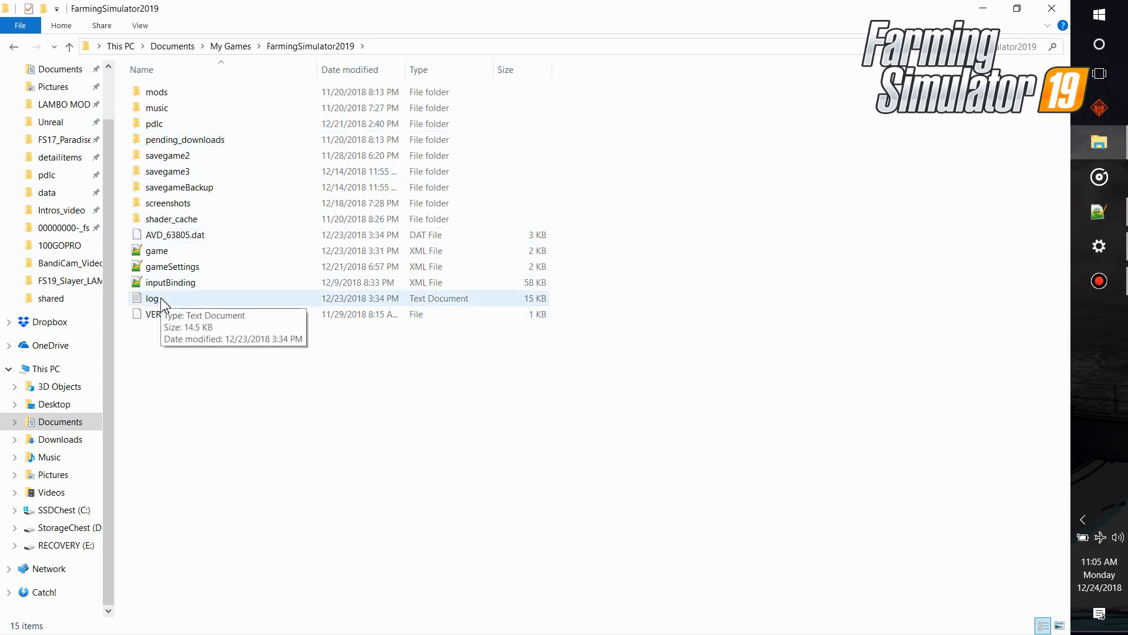
left_click(152, 298)
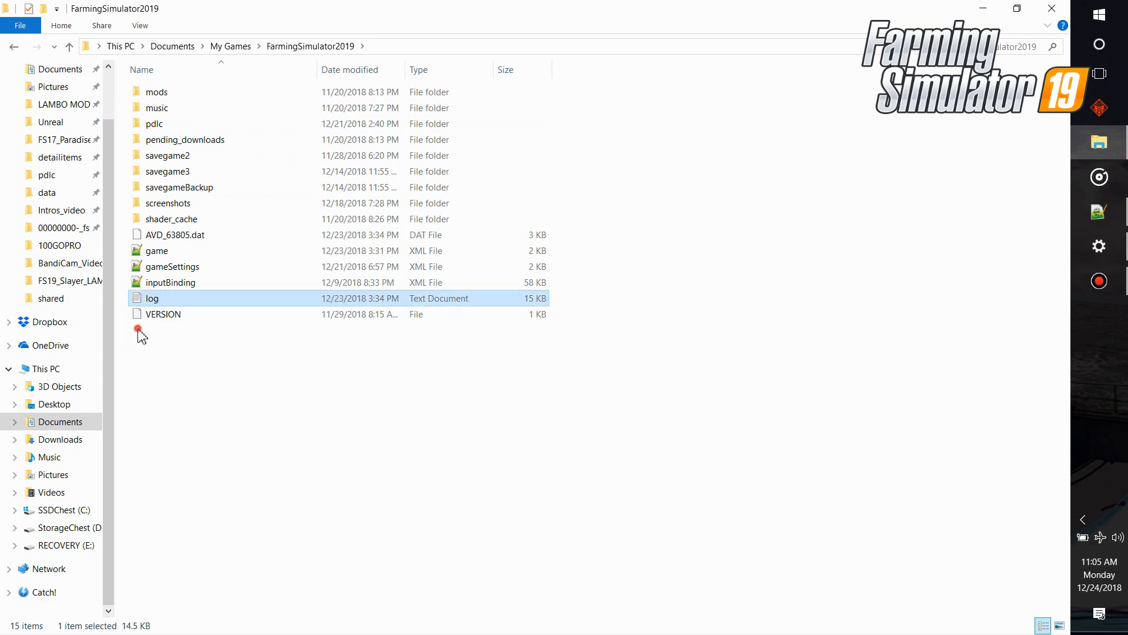
right_click(138, 330)
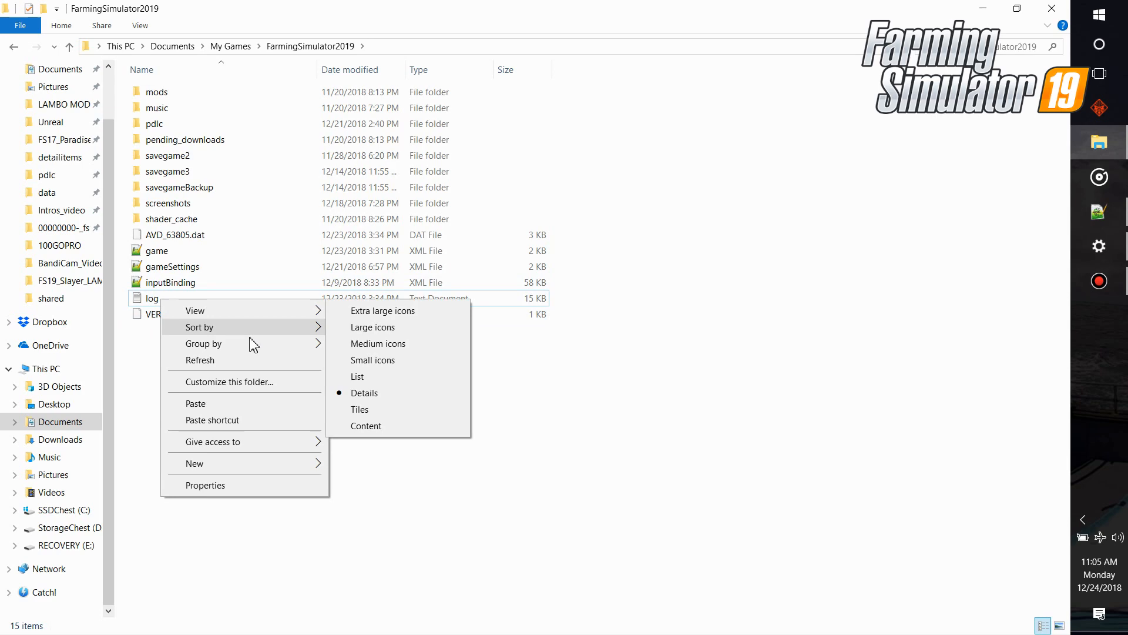
right_click(151, 298)
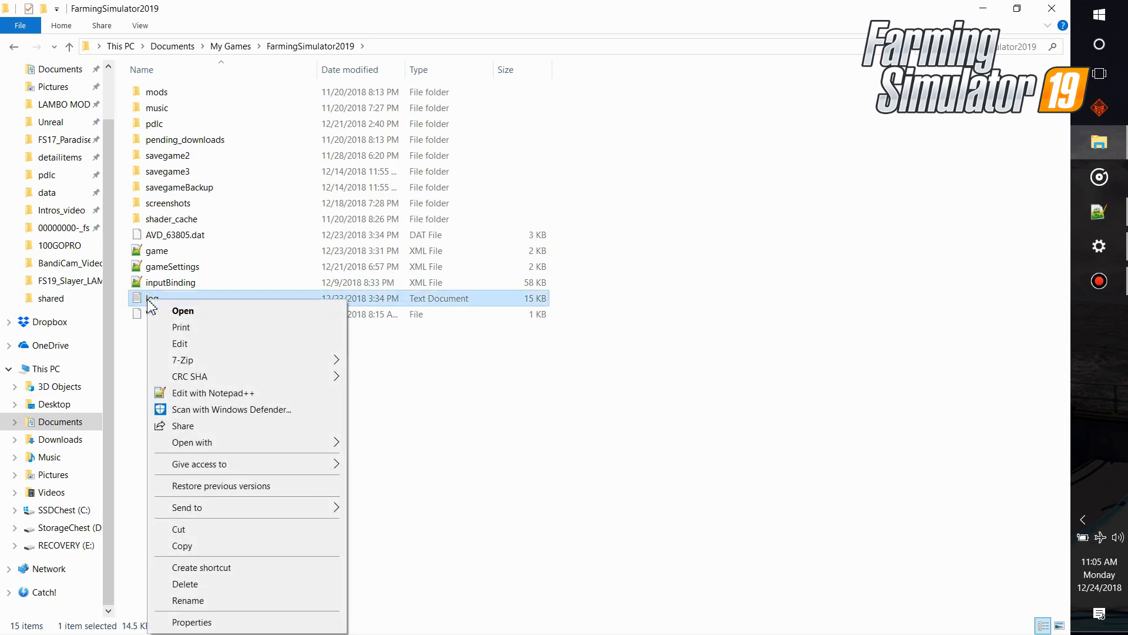
Open log.txt via 'Edit with Notepad++' and drag across the engine and hardware details
left_click(212, 393)
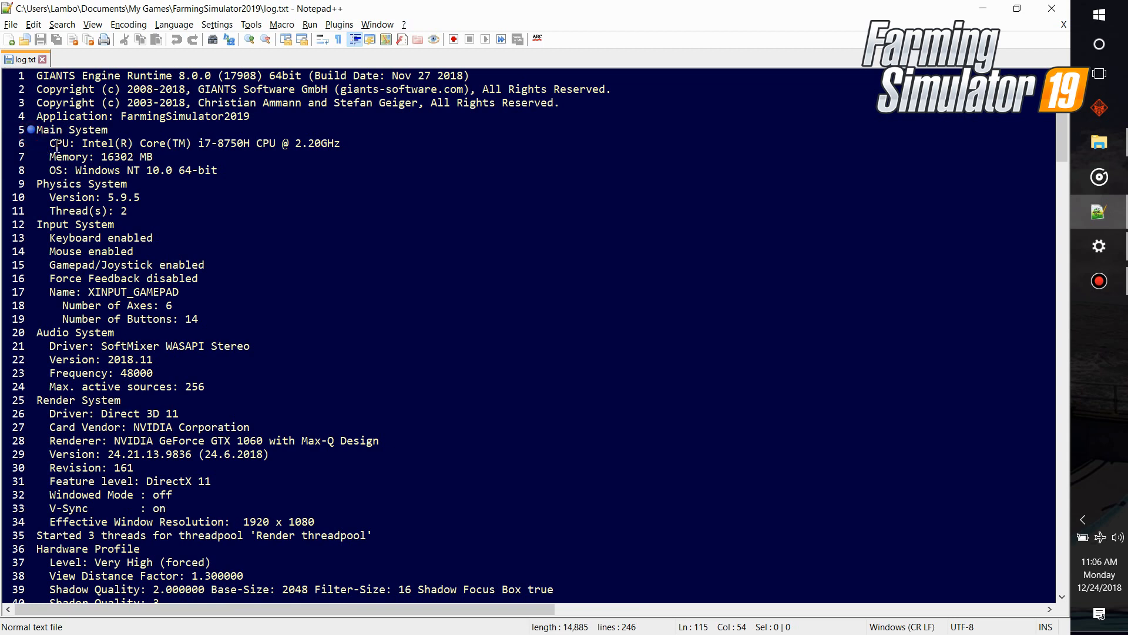
left_click_drag(48, 143, 289, 143)
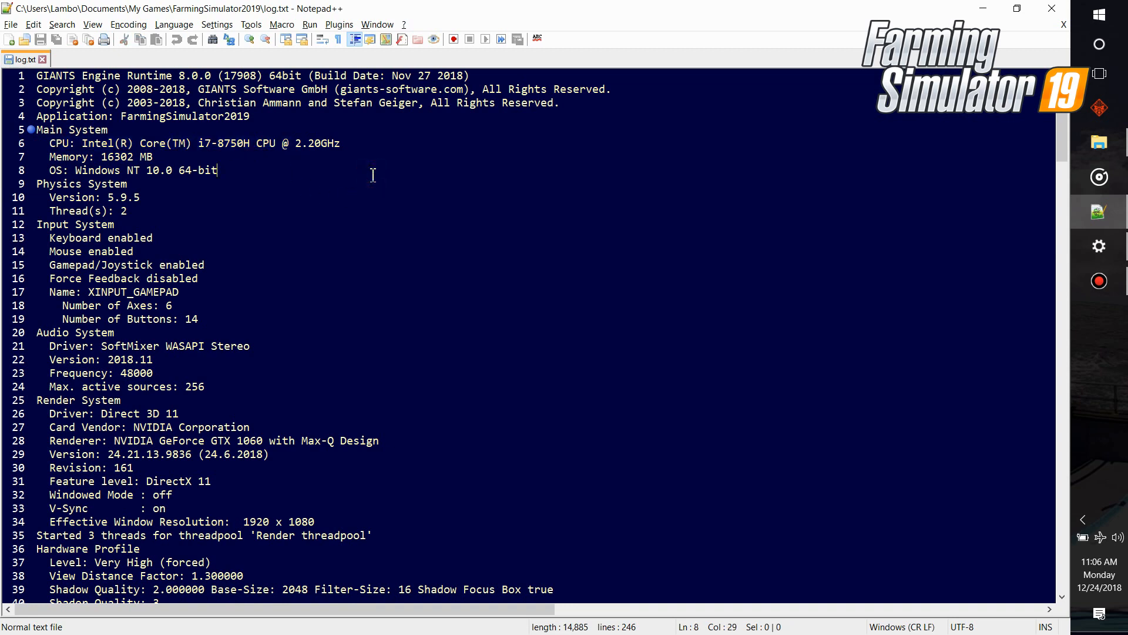
mouse_move(134, 211)
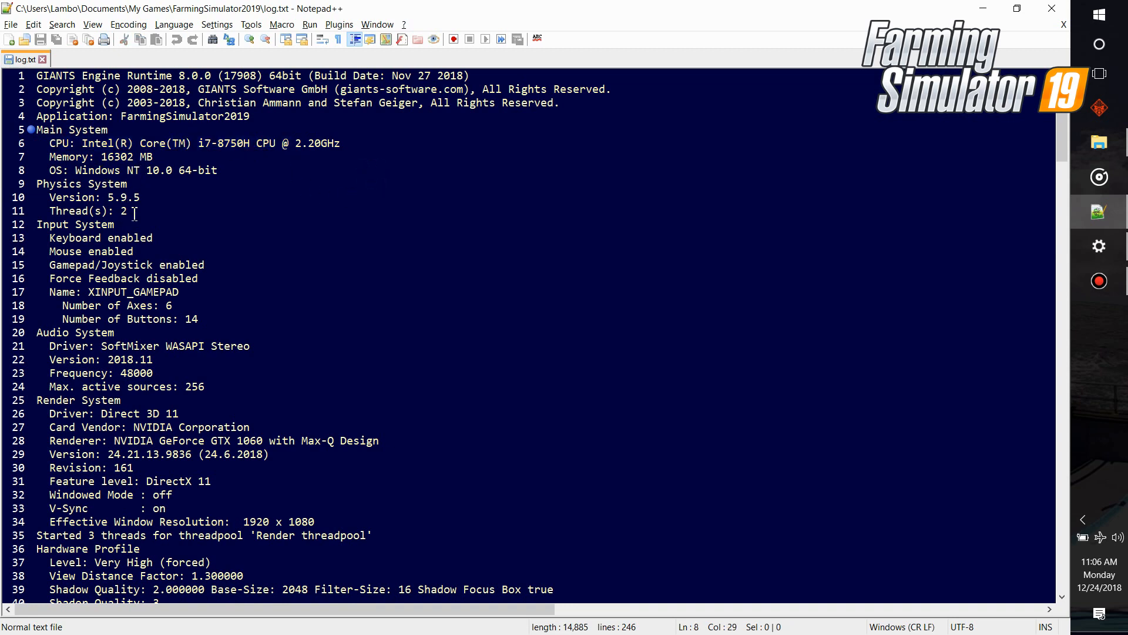
Scroll the log down to lines 115–139, showing the last Load mod lines and warnings
scroll("down", 3)
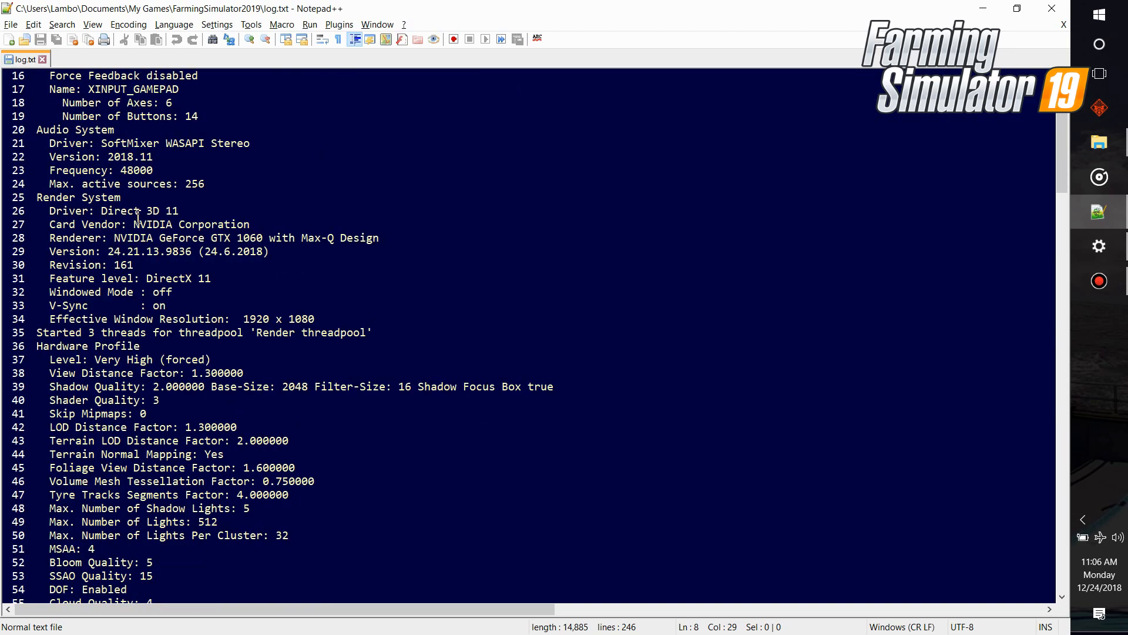
scroll("down", 3)
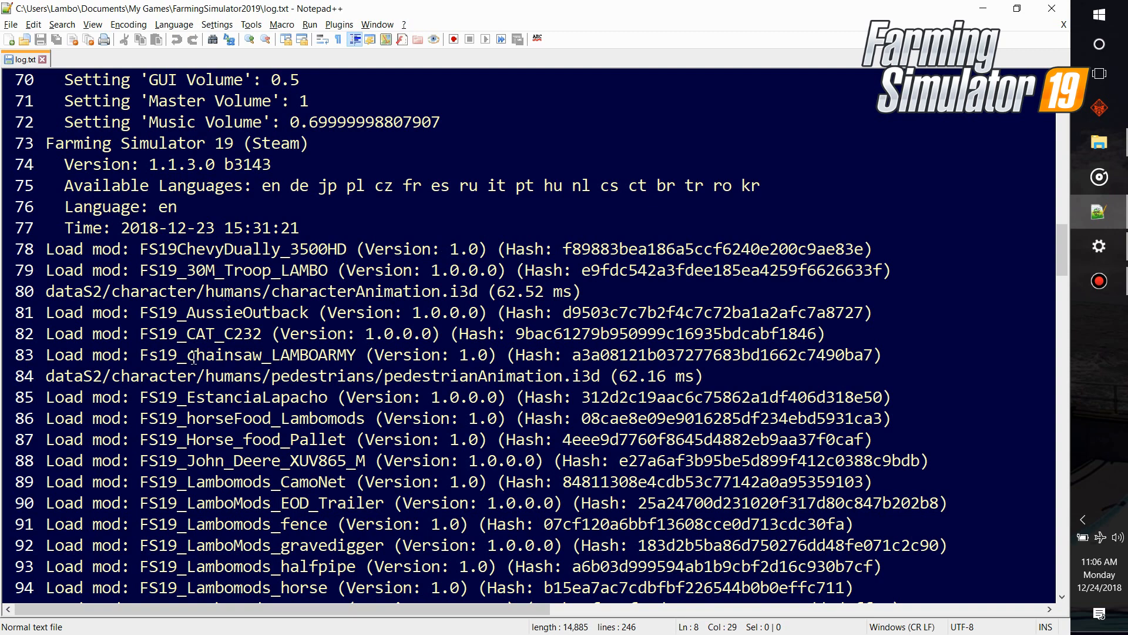
mouse_move(648, 272)
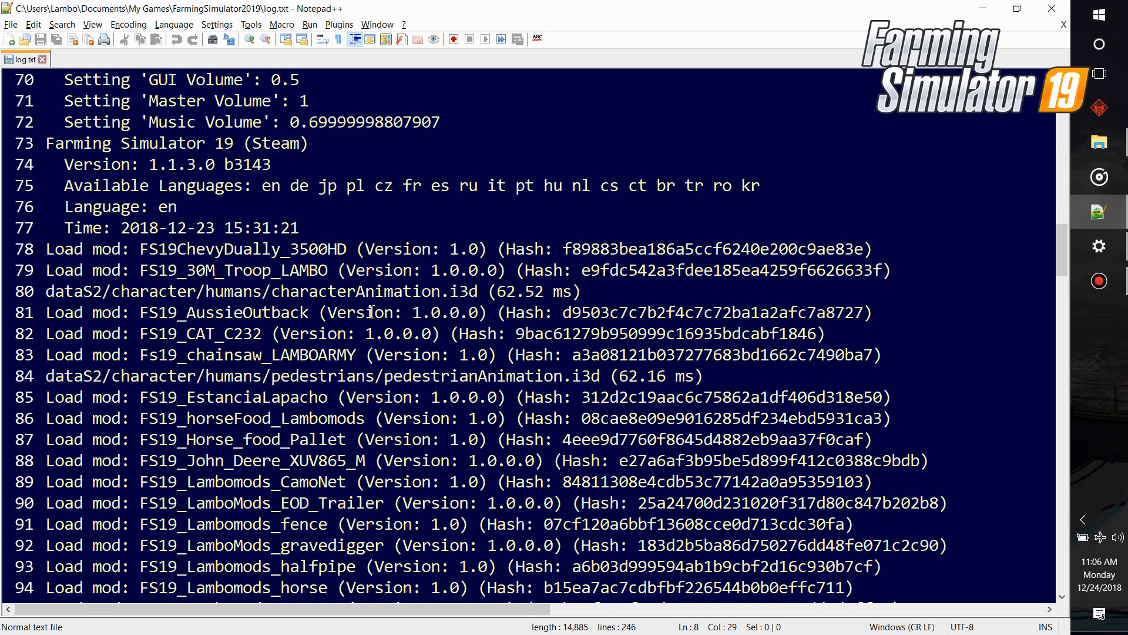
scroll("down", 3)
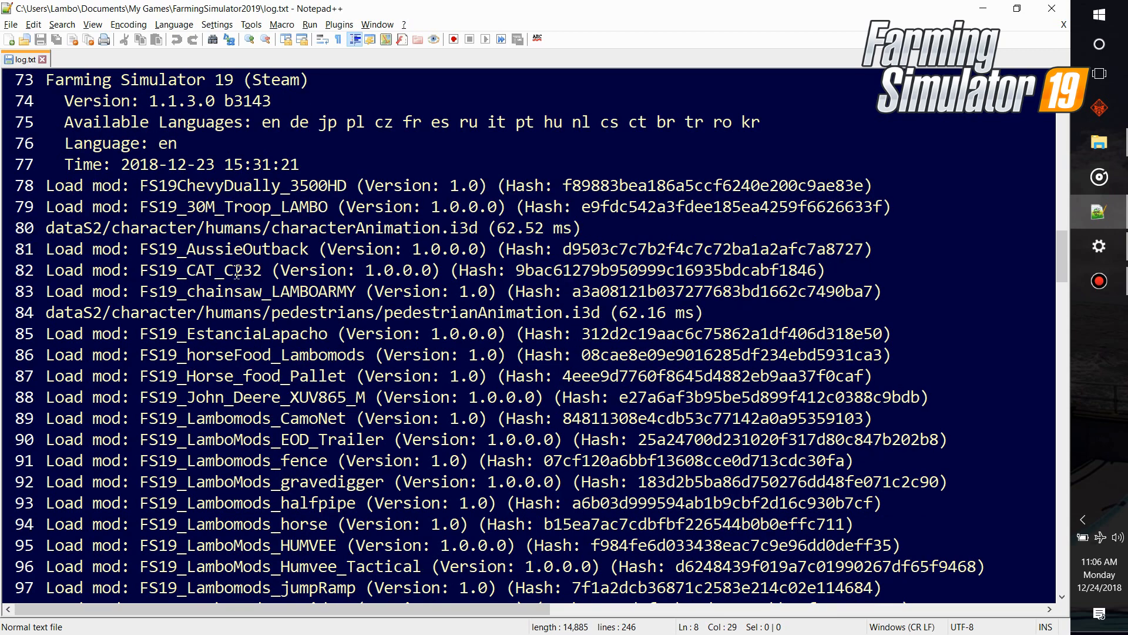
mouse_move(325, 302)
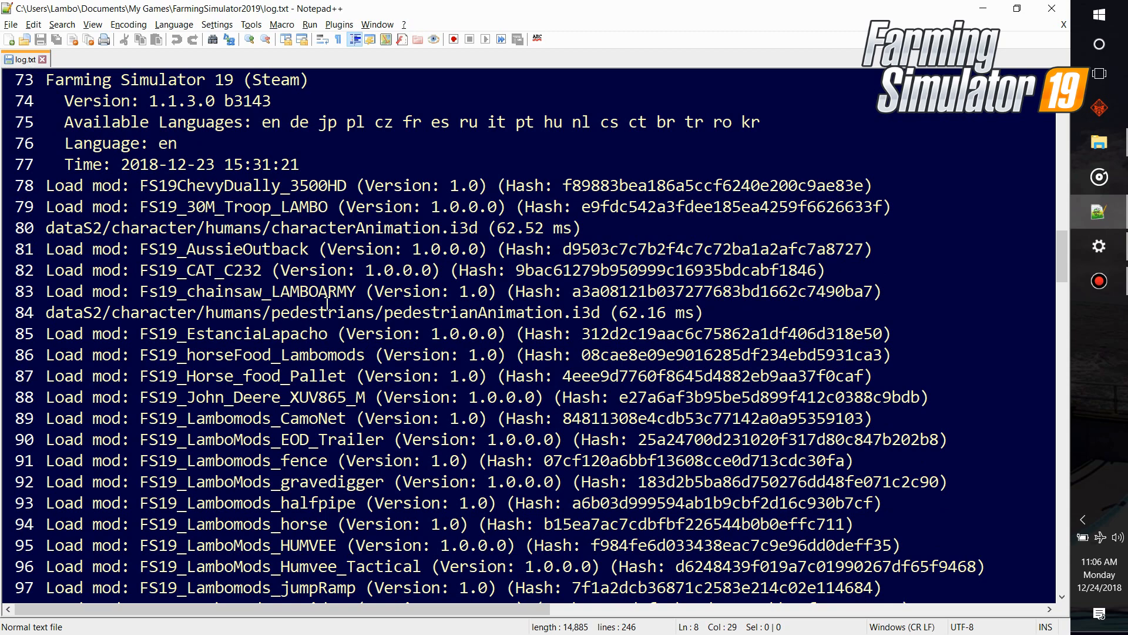
scroll("down", 3)
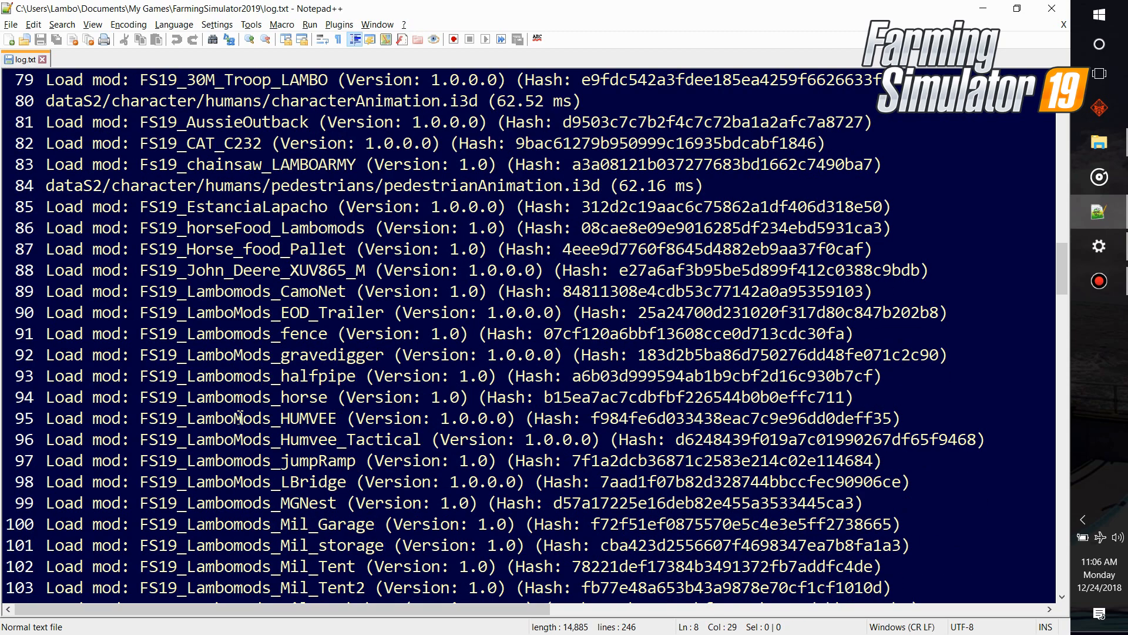
scroll("down", 3)
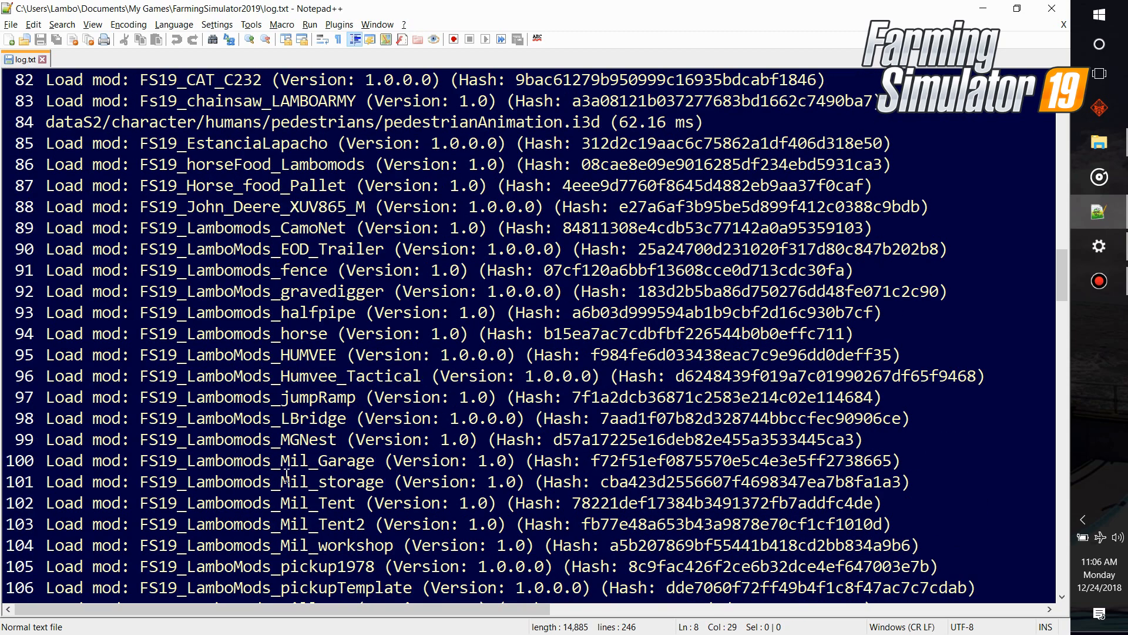
scroll("down", 3)
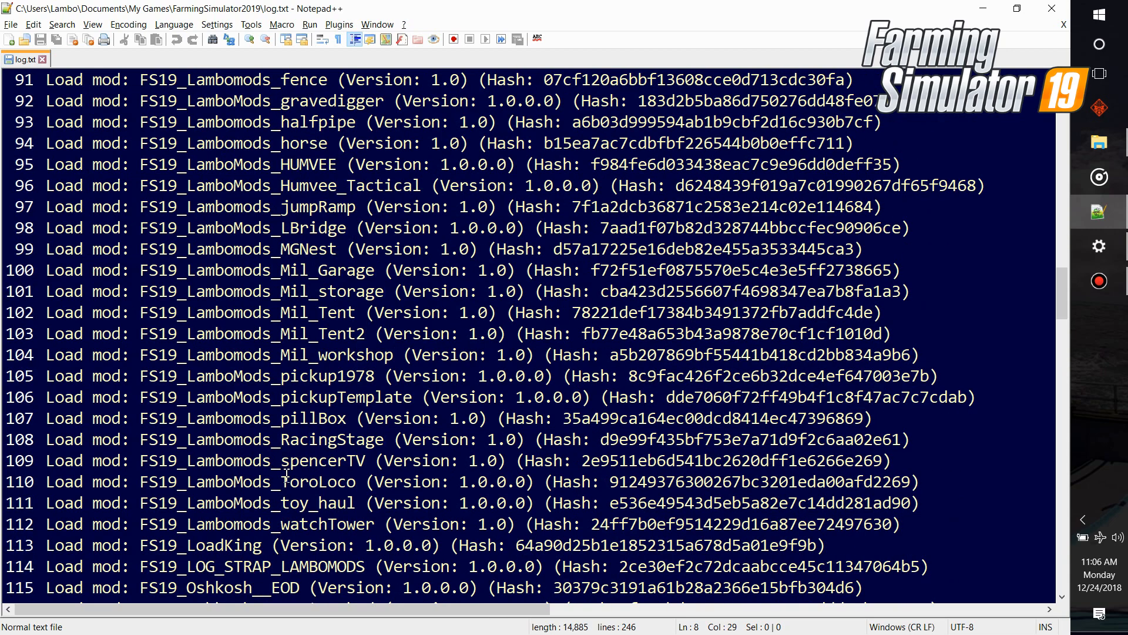
scroll("down", 3)
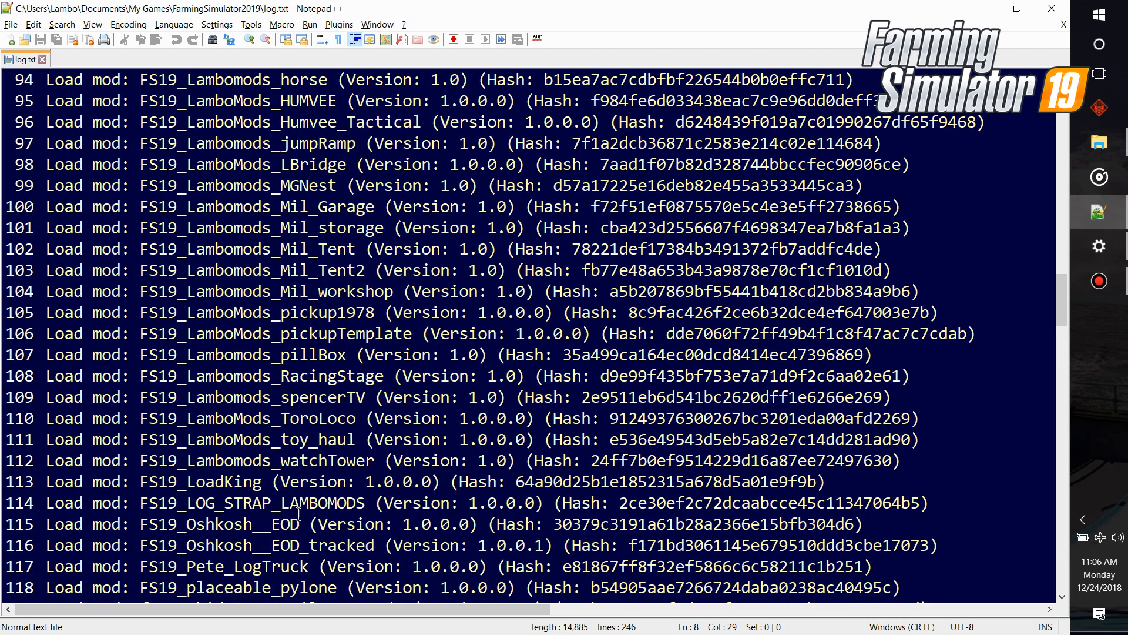
scroll("down", 3)
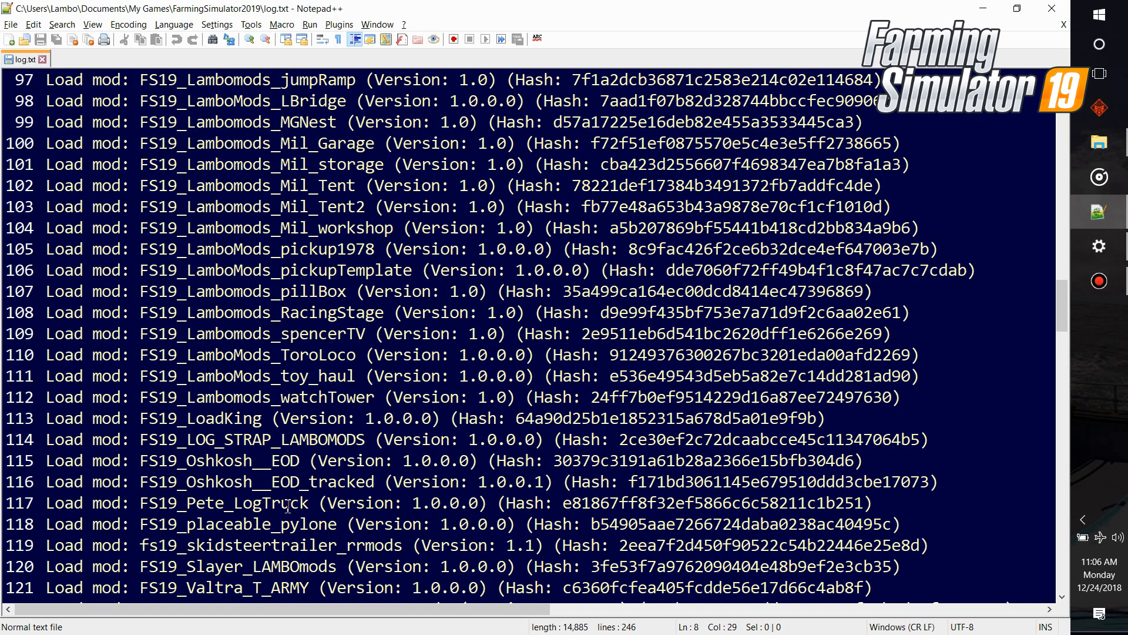
scroll("down", 3)
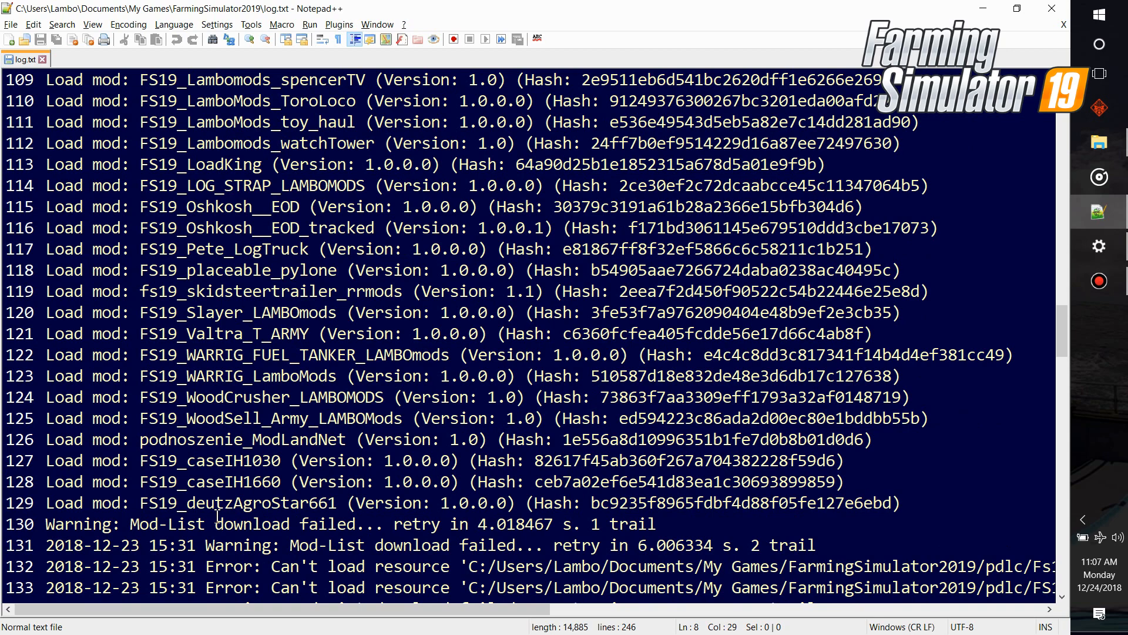
scroll("down", 3)
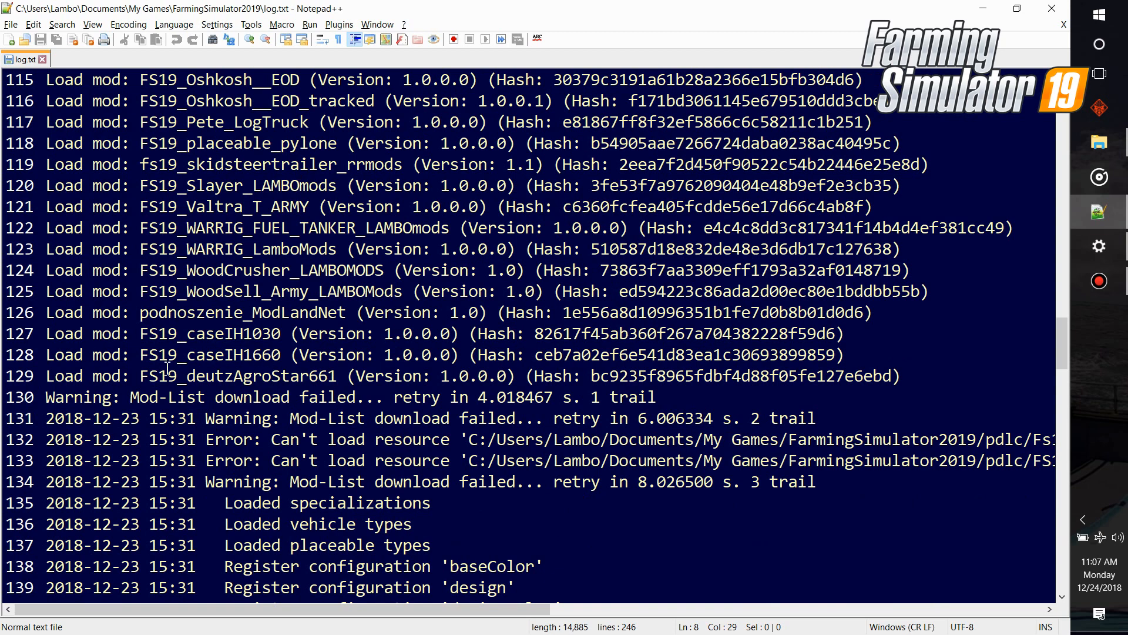
mouse_move(238, 397)
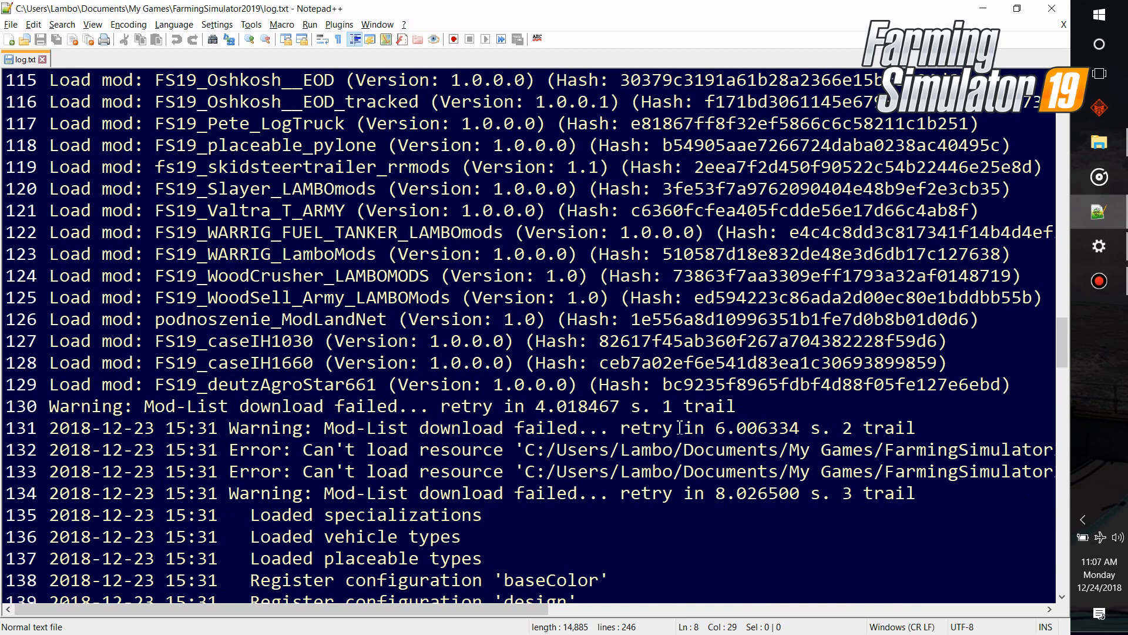
Scroll slightly and select the Mod-List download failure warning text on line 131
scroll("down", 3)
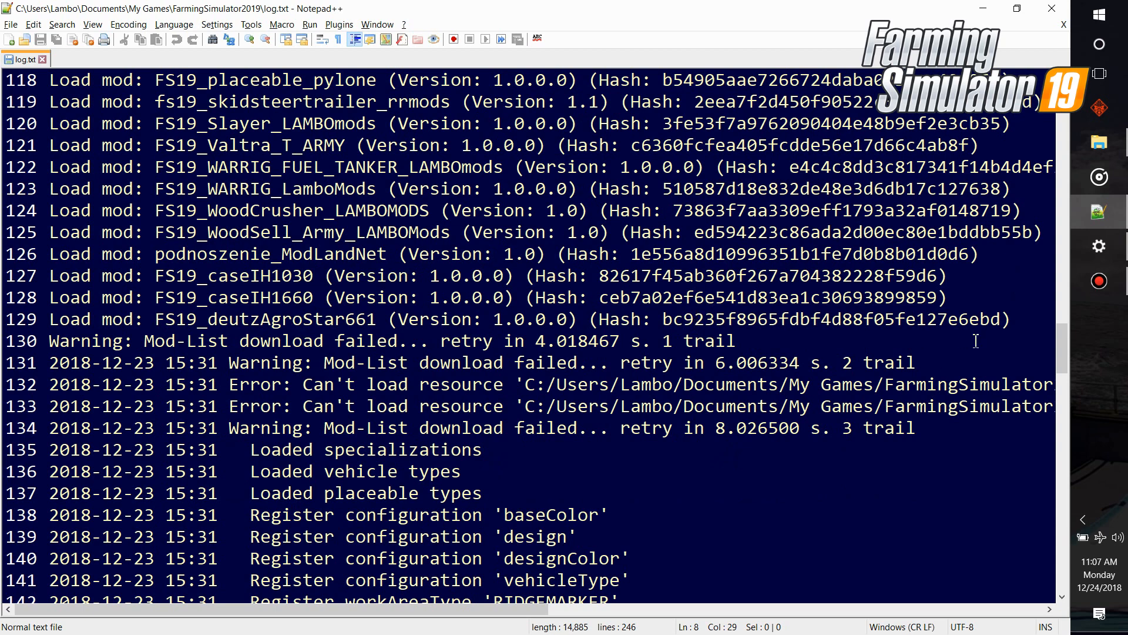
left_click_drag(921, 361, 252, 384)
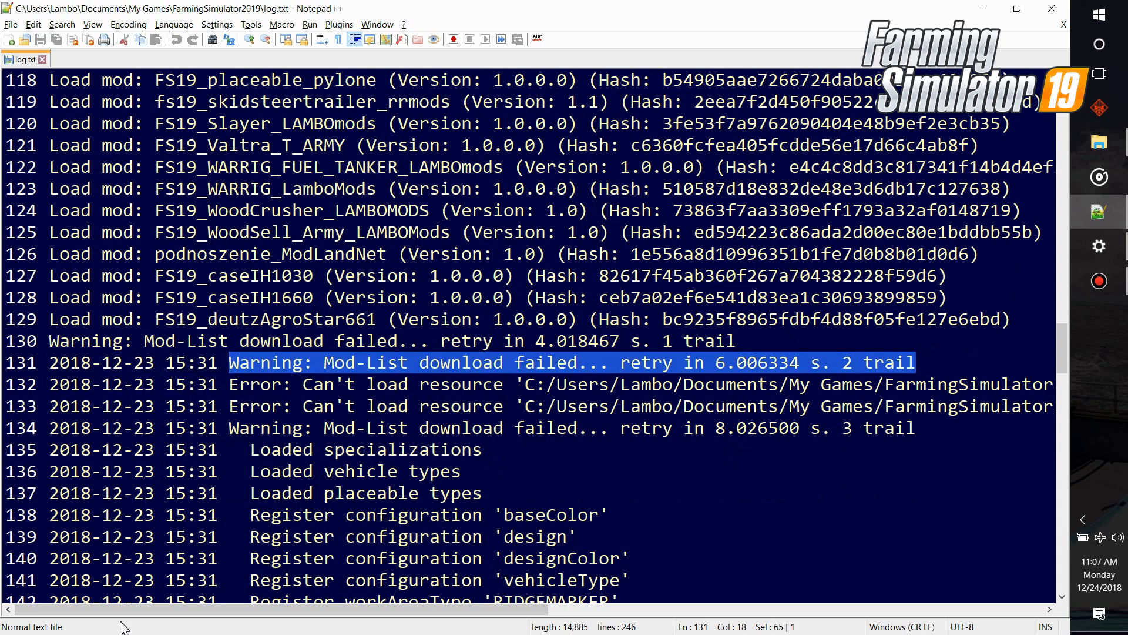
mouse_move(136, 621)
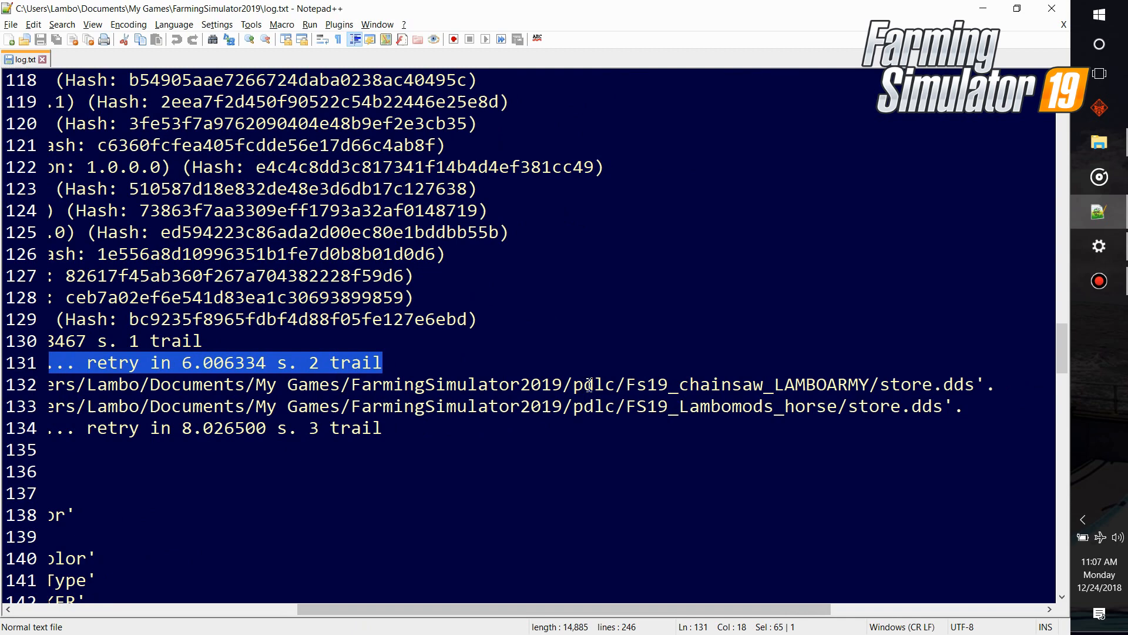
mouse_move(886, 385)
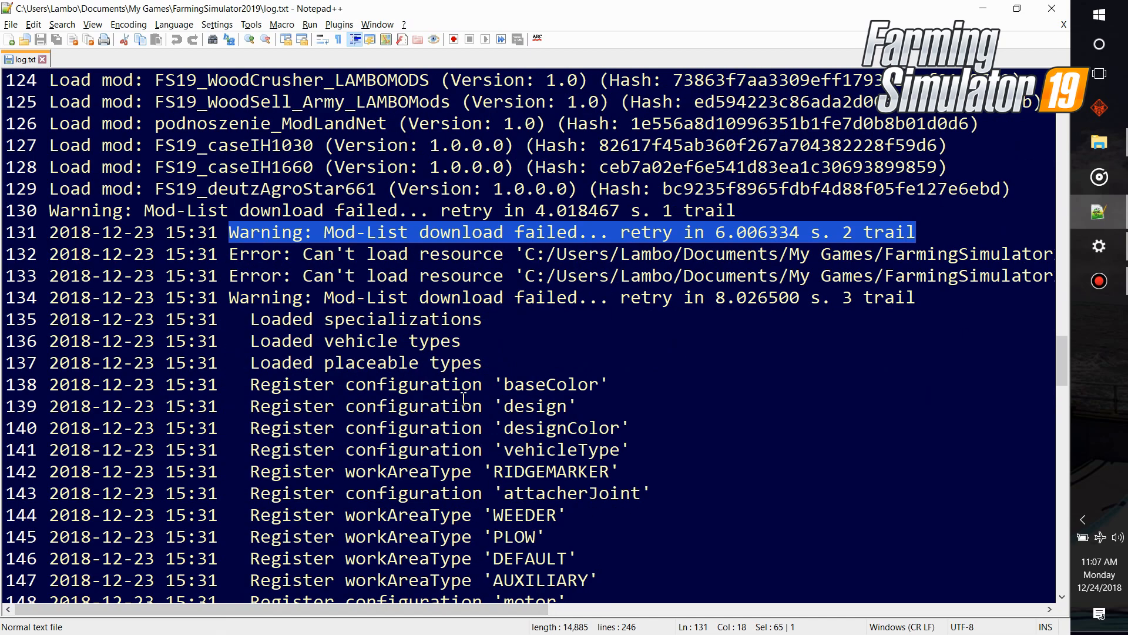
Scroll past line 203 to the log's end, showing the forced application exit entries
scroll("down", 3)
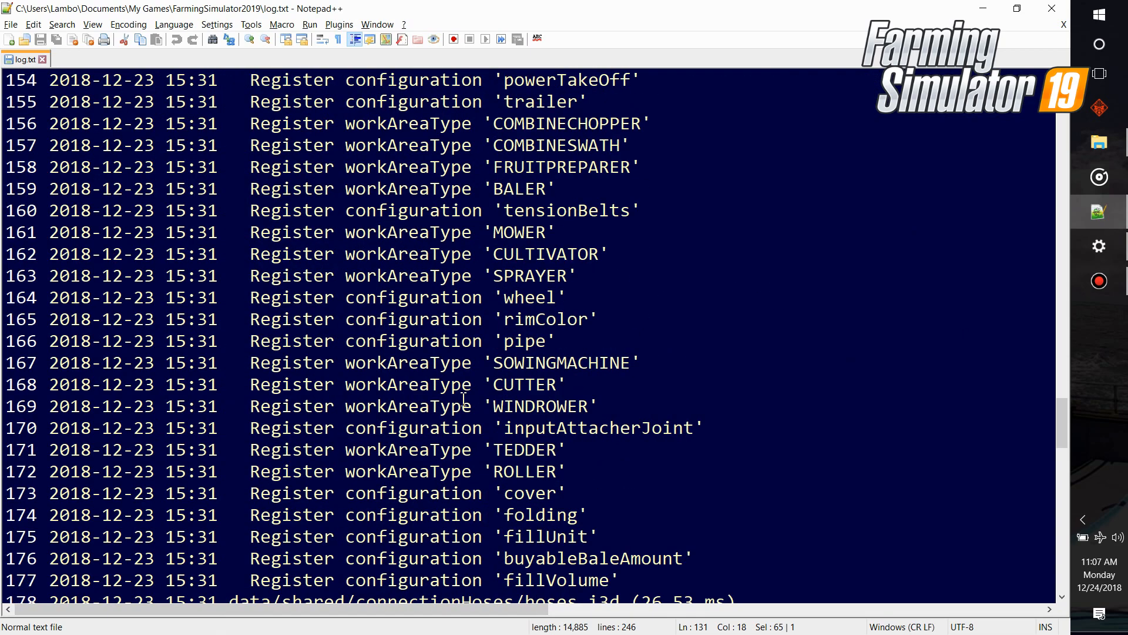
scroll("down", 3)
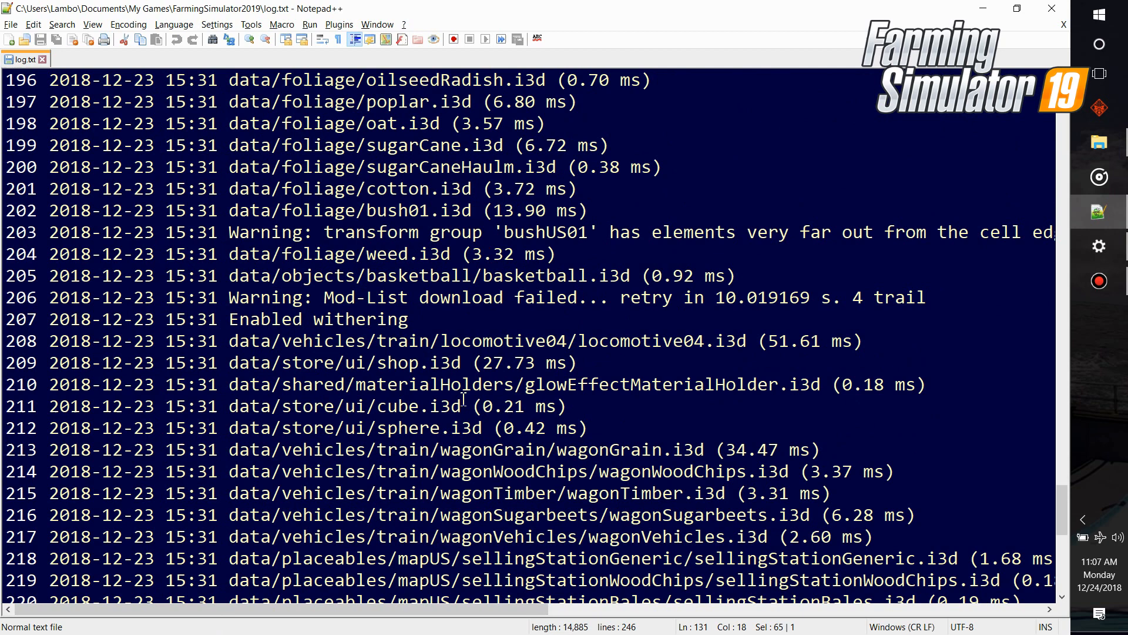
mouse_move(436, 363)
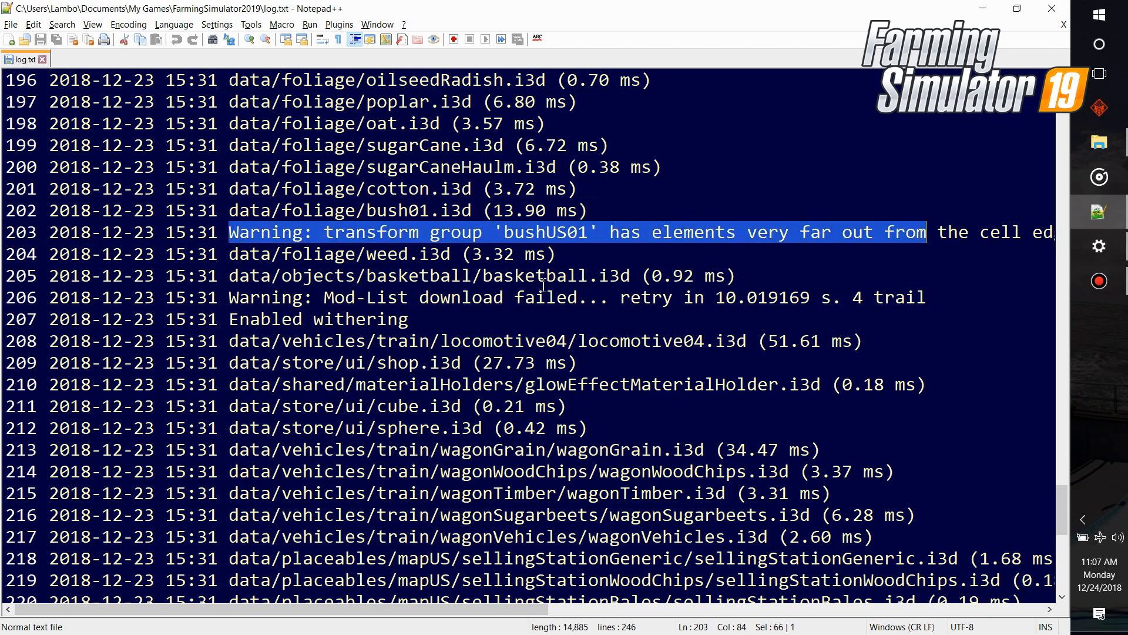
scroll("down", 3)
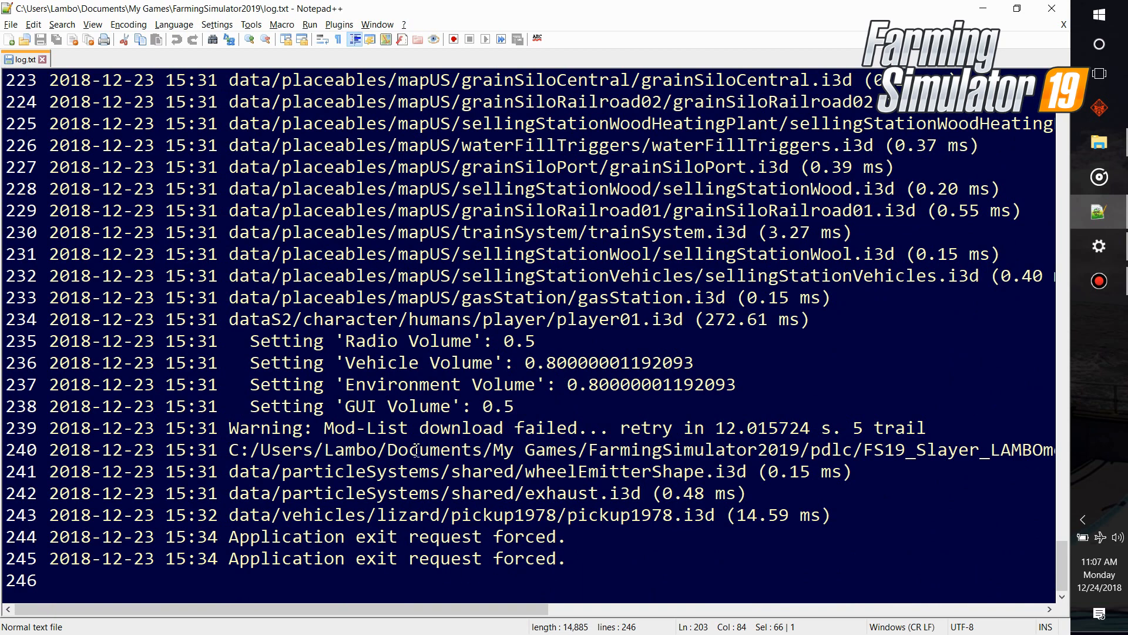
mouse_move(398, 527)
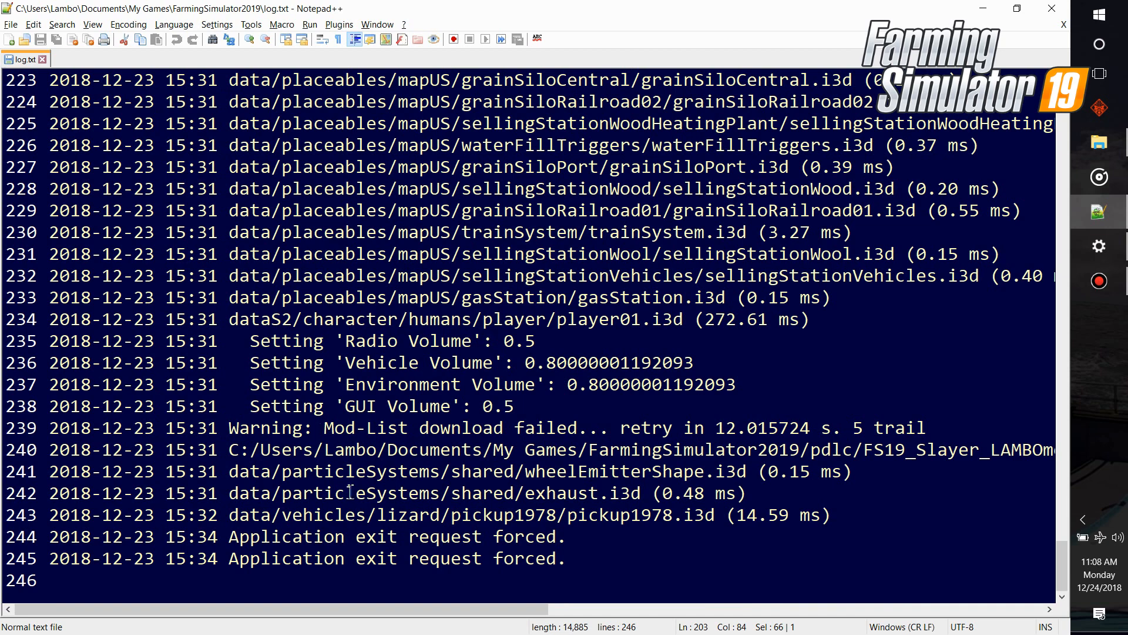
mouse_move(228, 472)
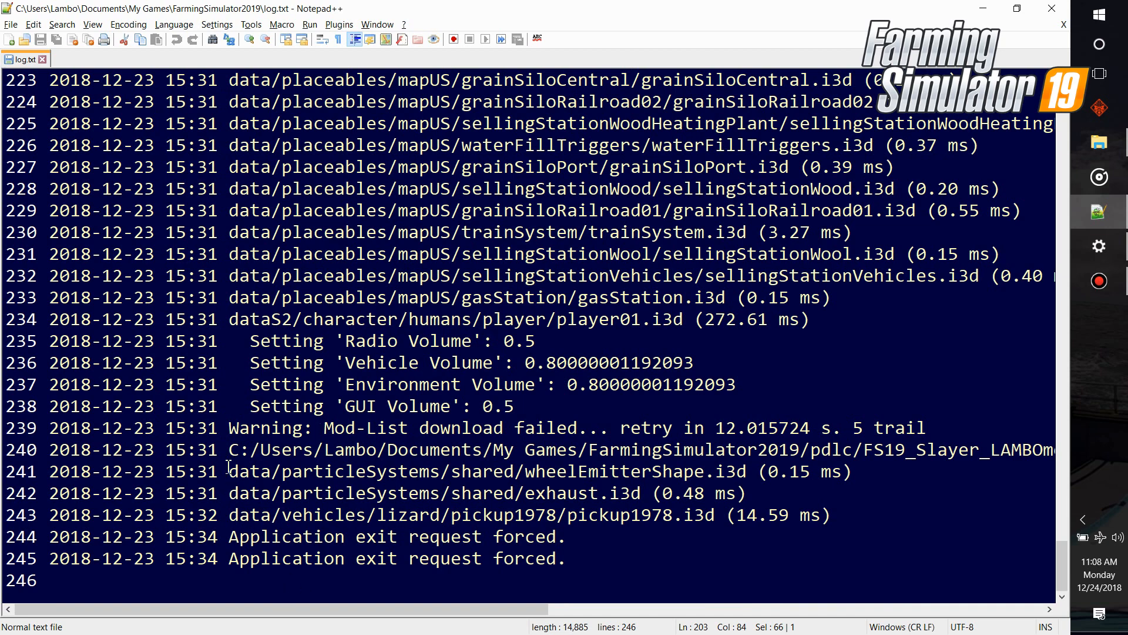
Drag across the whole Mod-List download failure warning on line 239
left_click_drag(229, 427, 471, 427)
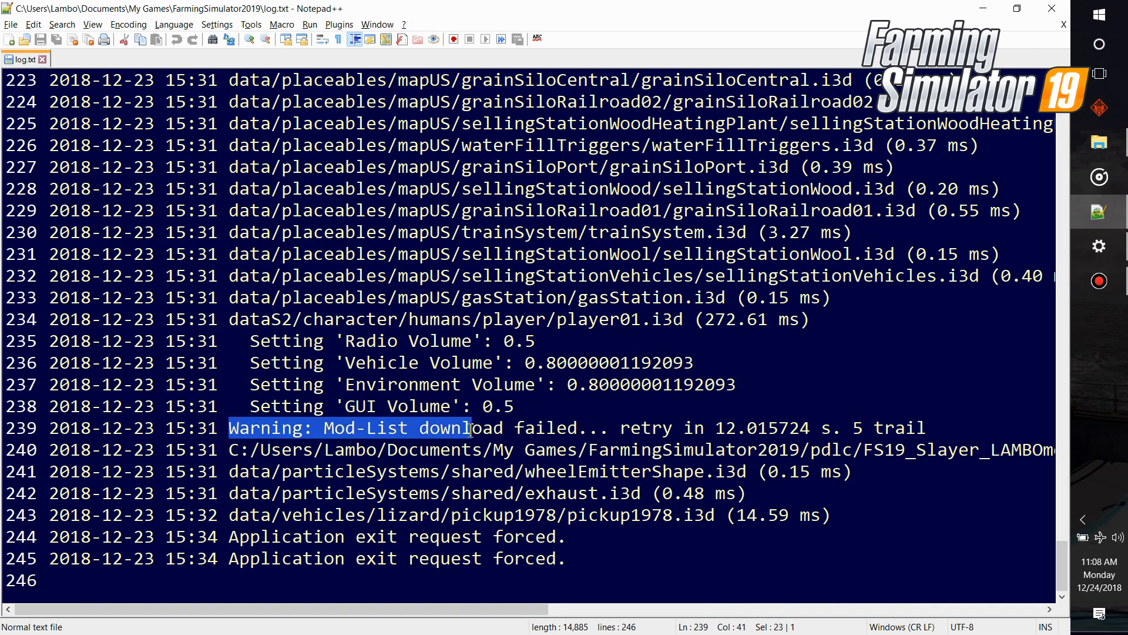
left_click_drag(472, 428, 927, 427)
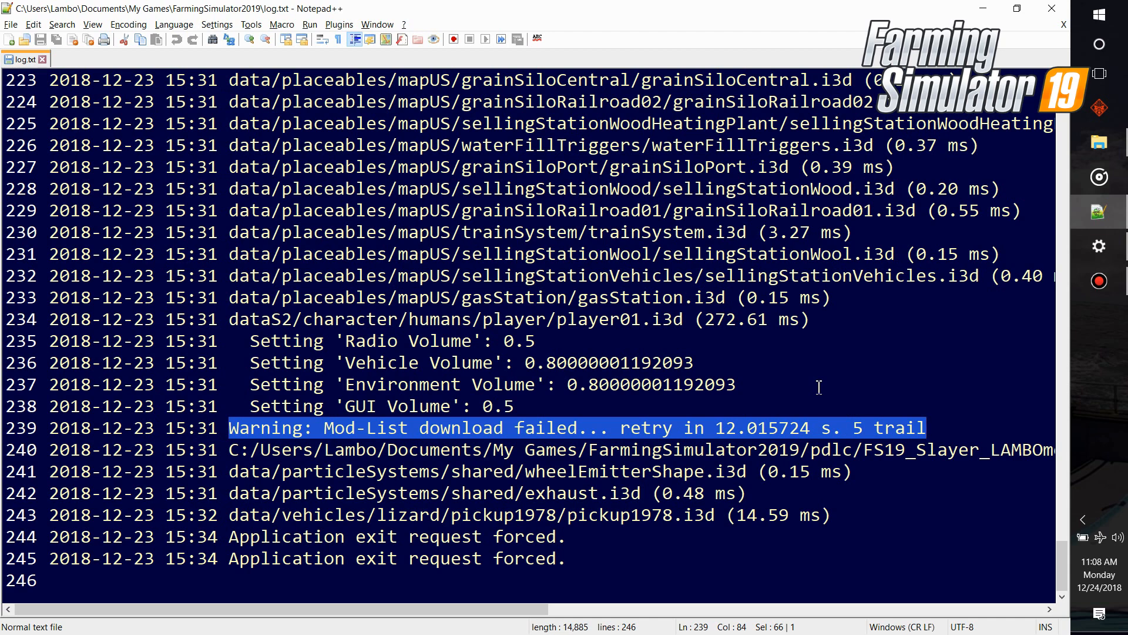
mouse_move(558, 318)
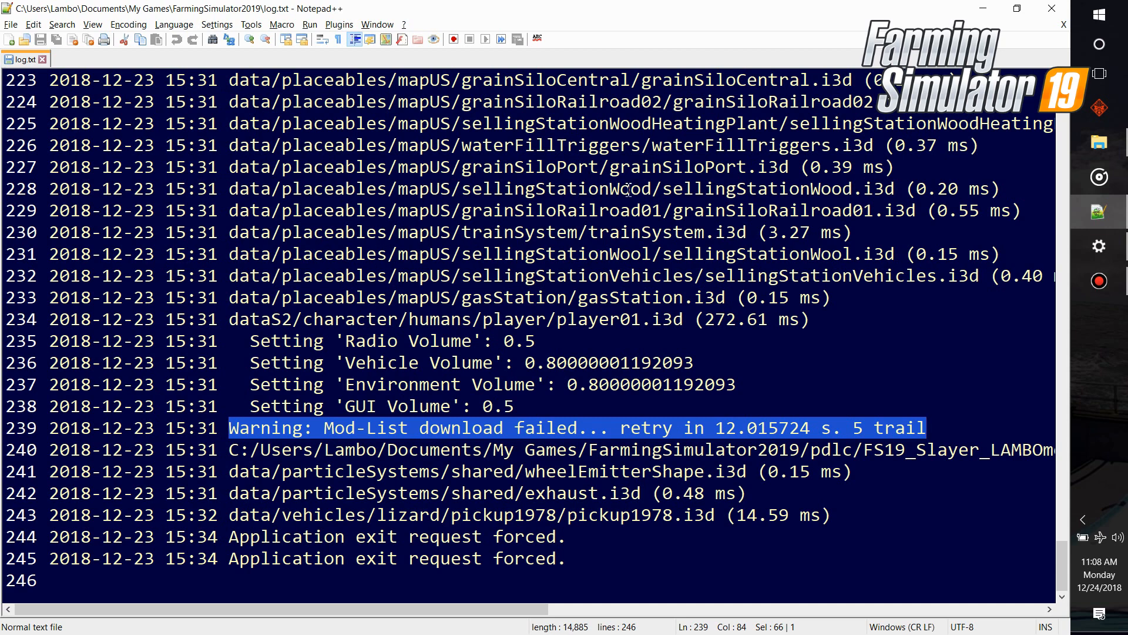
mouse_move(616, 232)
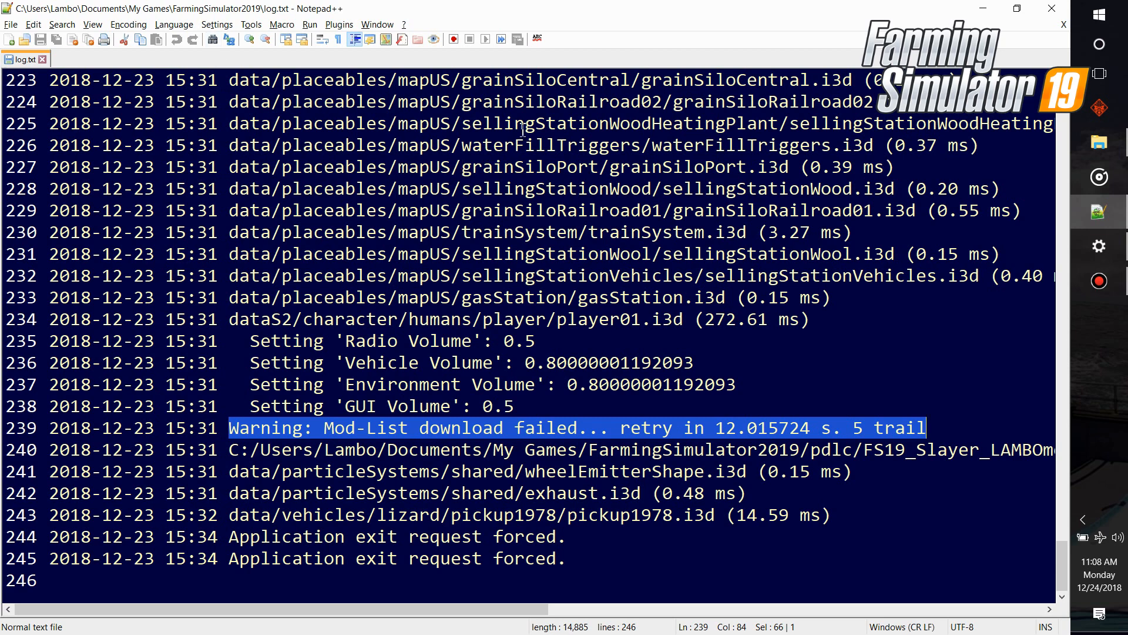
mouse_move(395, 120)
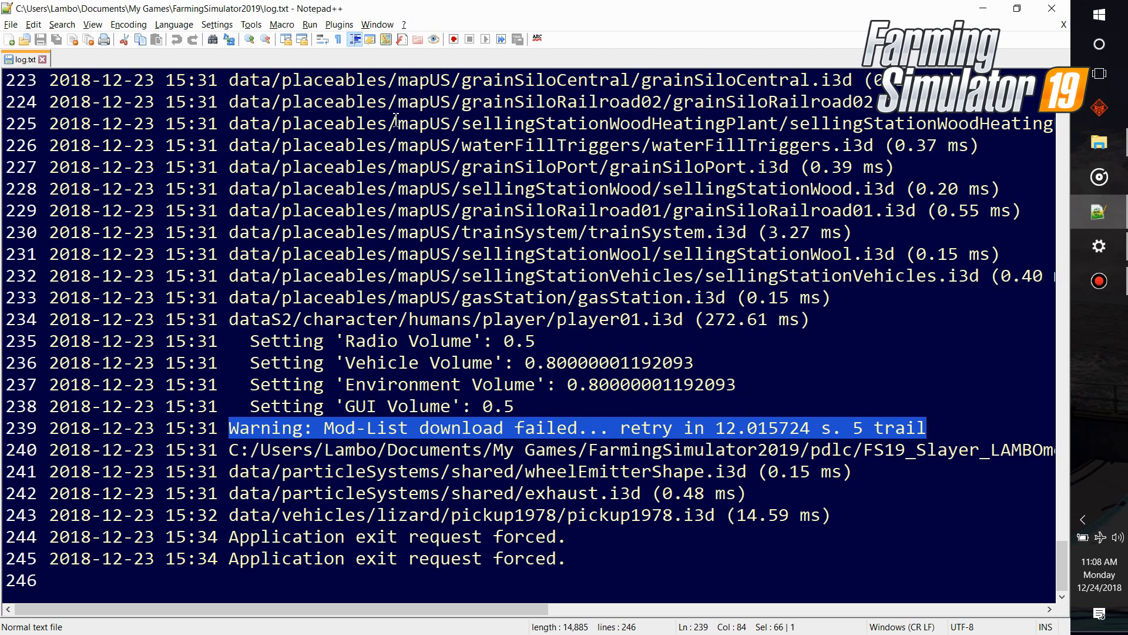
mouse_move(334, 440)
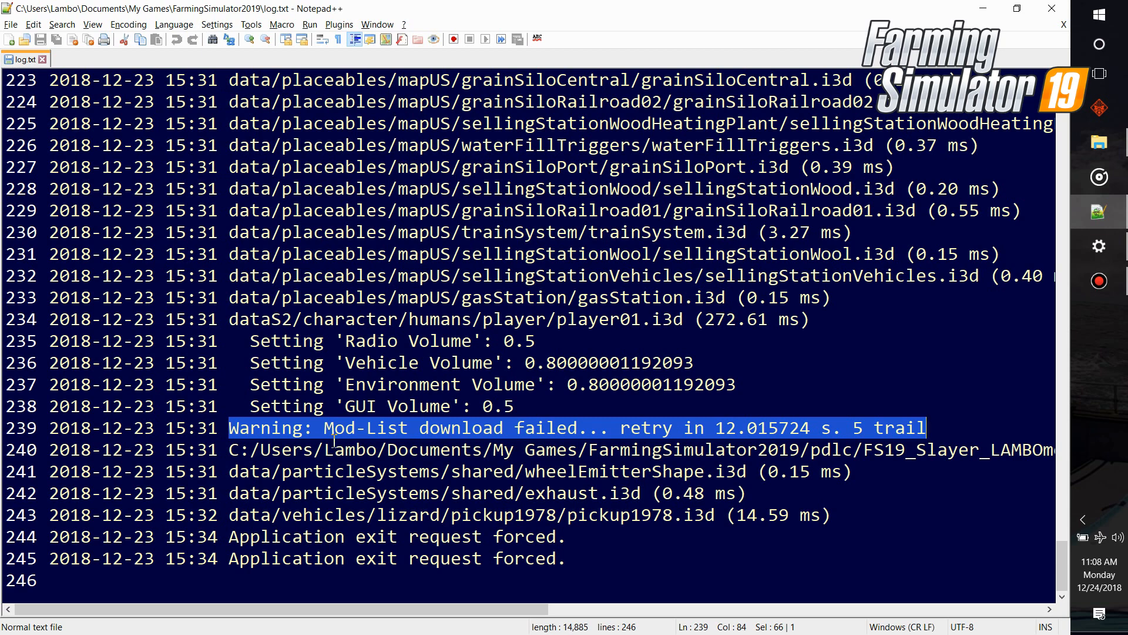